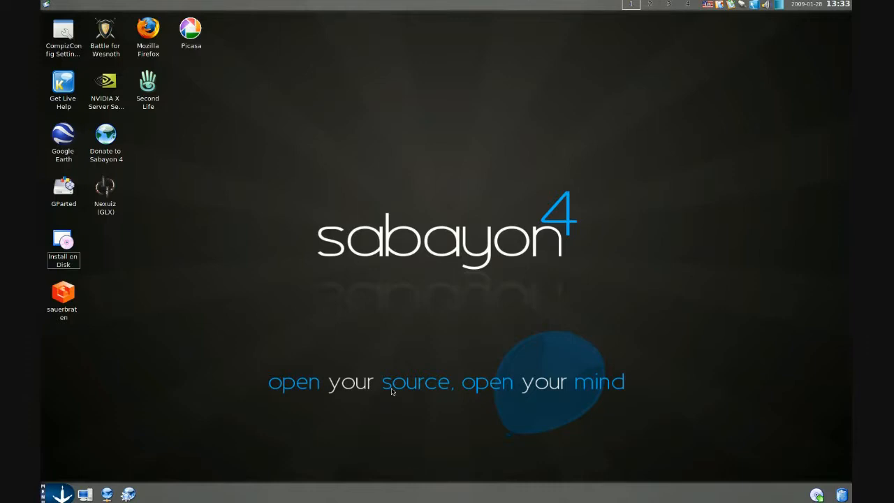
mouse_move(243, 425)
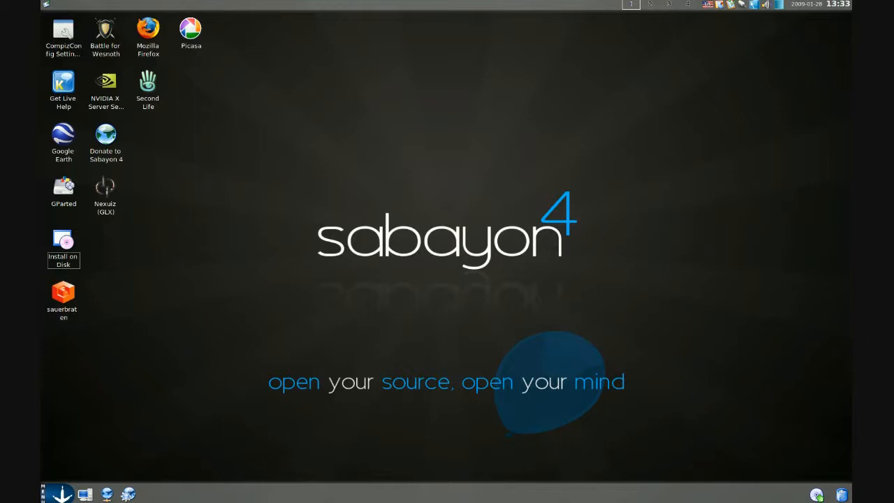
mouse_move(295, 307)
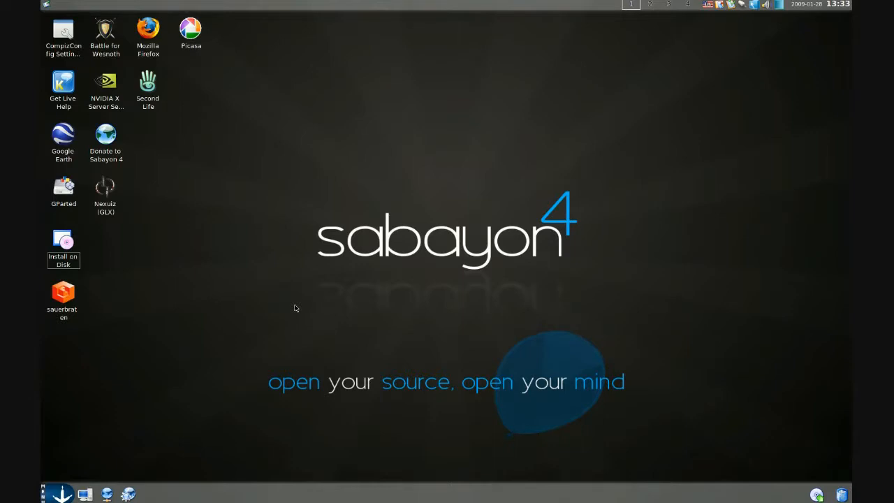
mouse_move(270, 312)
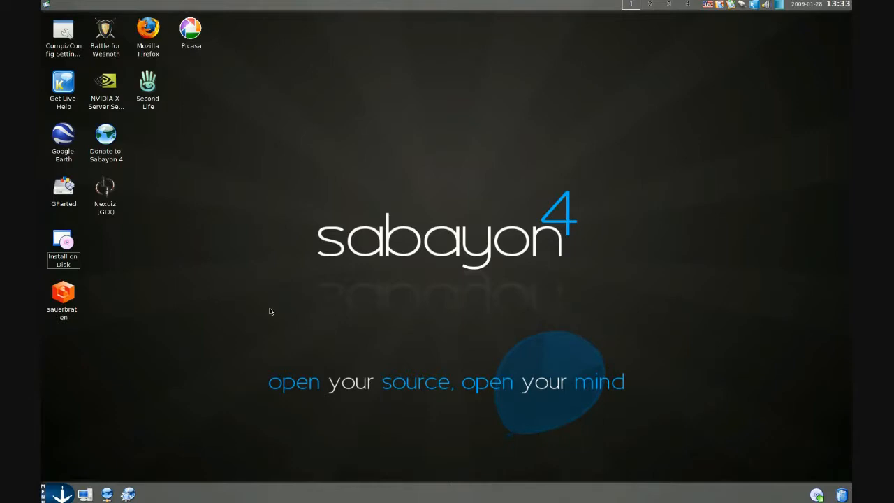
mouse_move(134, 399)
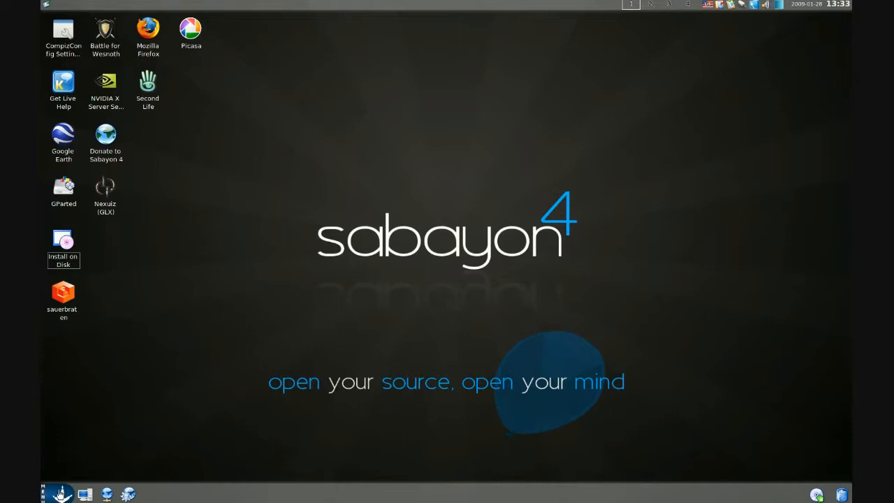
- Launch a Konsole terminal from the K menu and switch to root with su
click(62, 492)
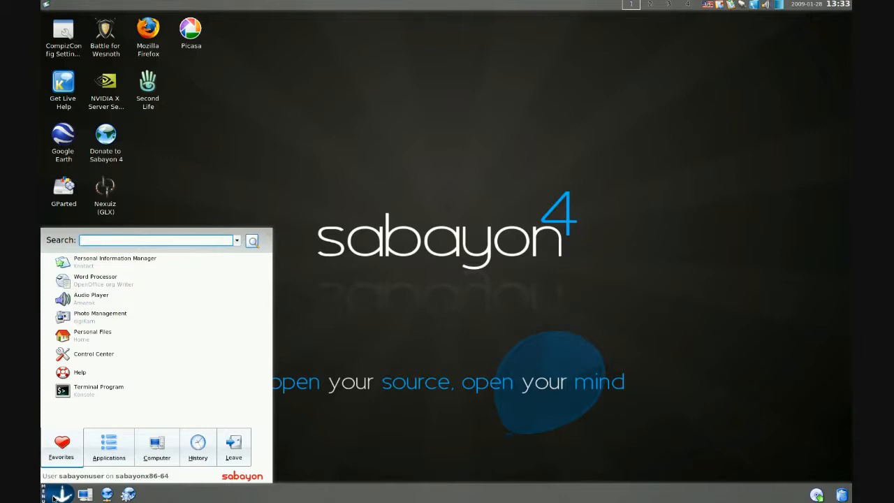
mouse_move(88, 397)
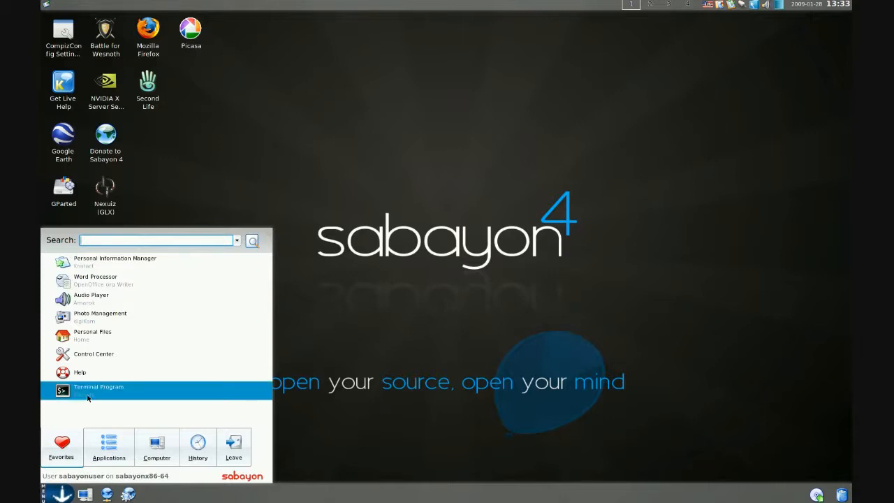
click(98, 387)
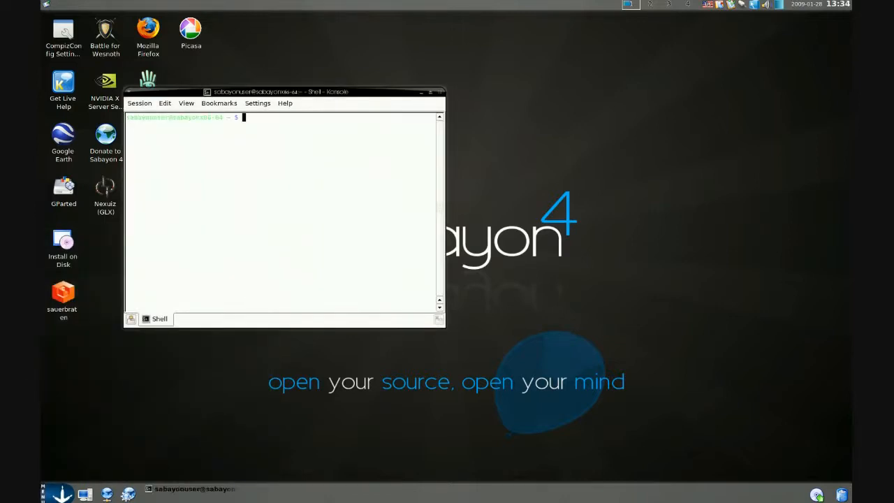
mouse_move(257, 146)
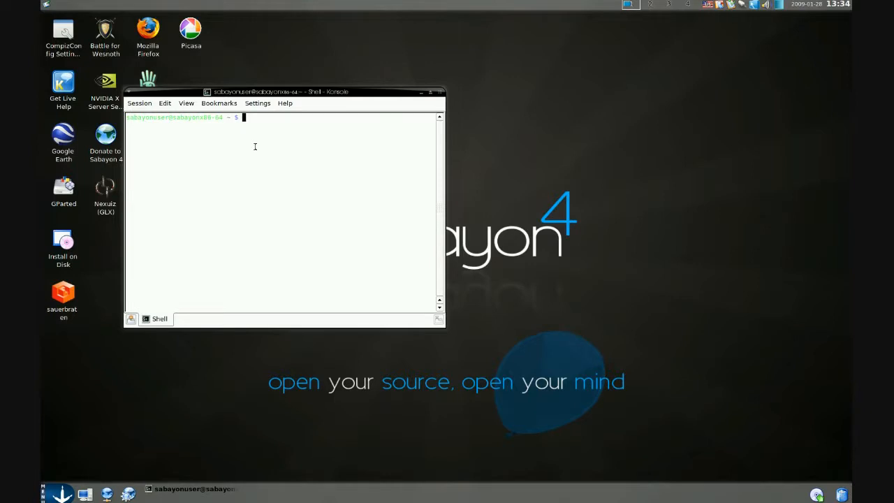
text(su)
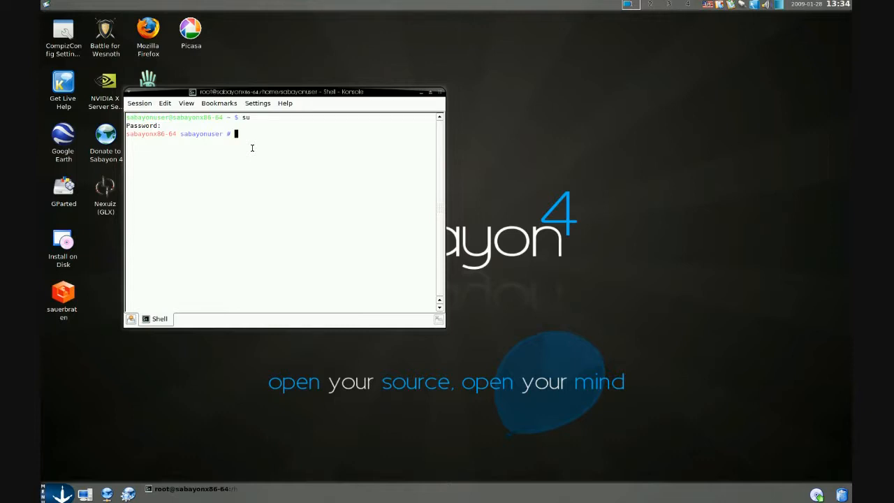
- Run net-setup and cancel at the network interface selection dialog
text(net)
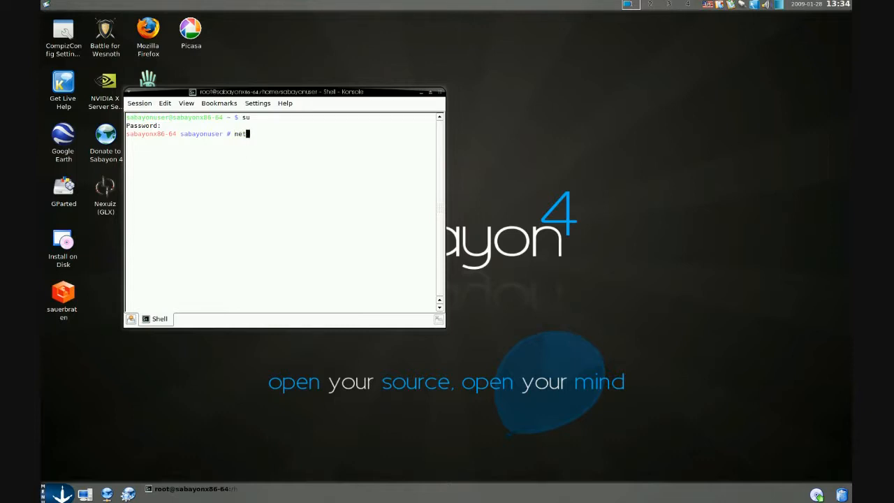
text(-set)
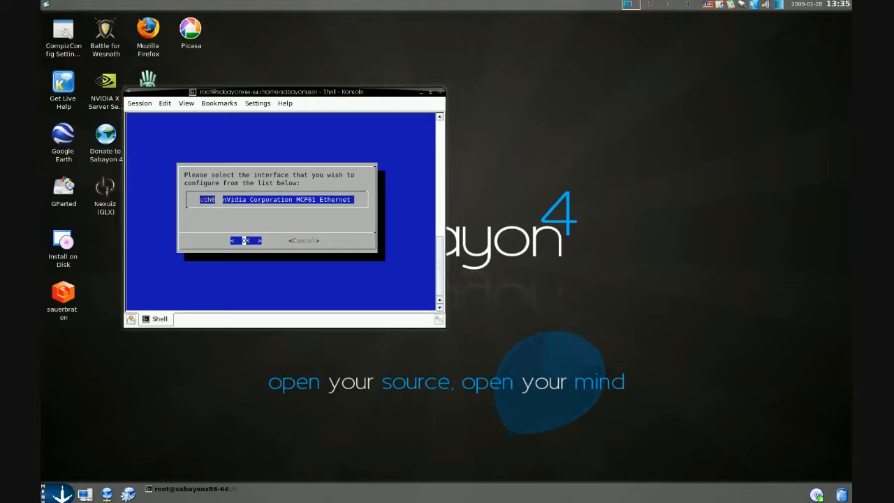
key(Tab)
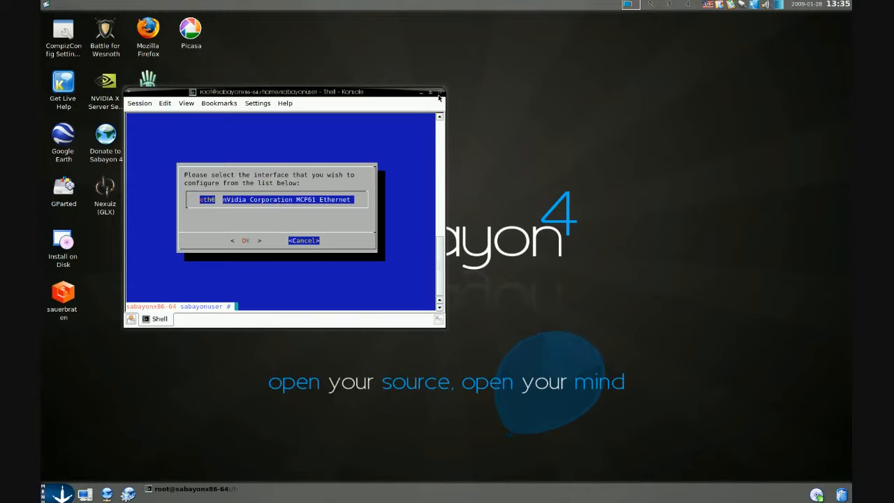
mouse_move(442, 93)
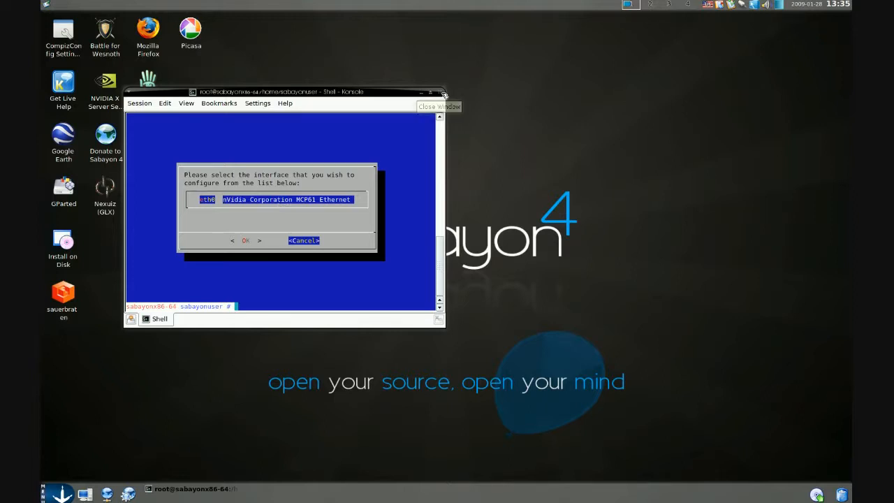
- Close the Konsole window, returning to the bare KDE desktop
click(444, 93)
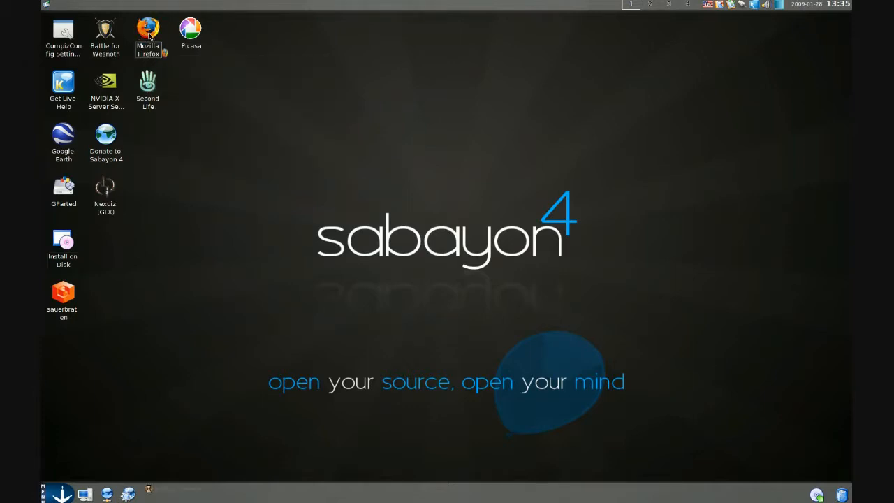
double_click(148, 25)
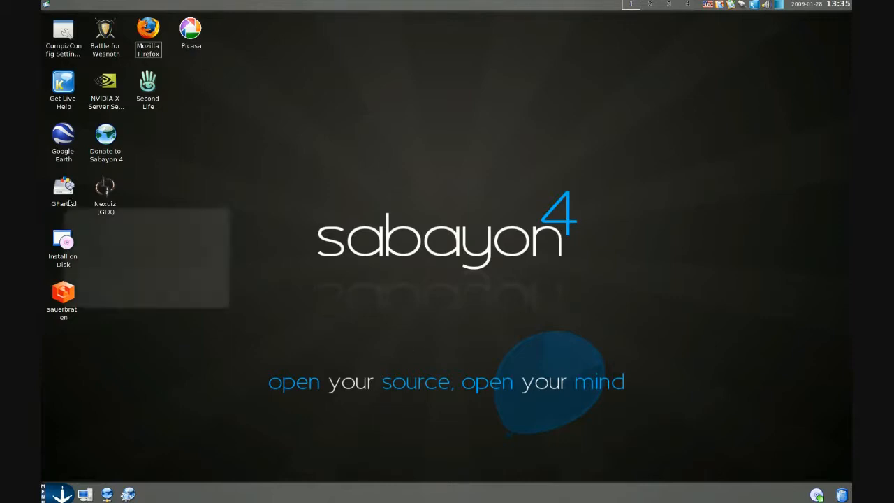
mouse_move(66, 190)
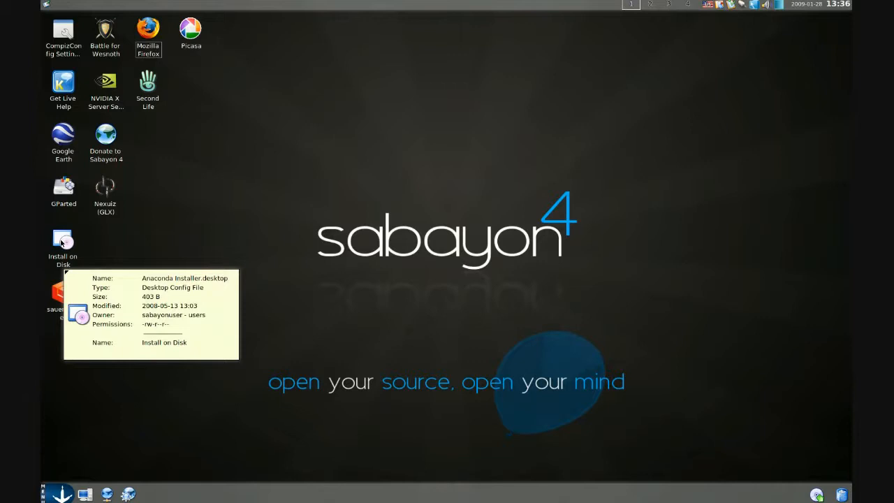
- Launch the installer from the Install on Disk desktop icon
double_click(63, 240)
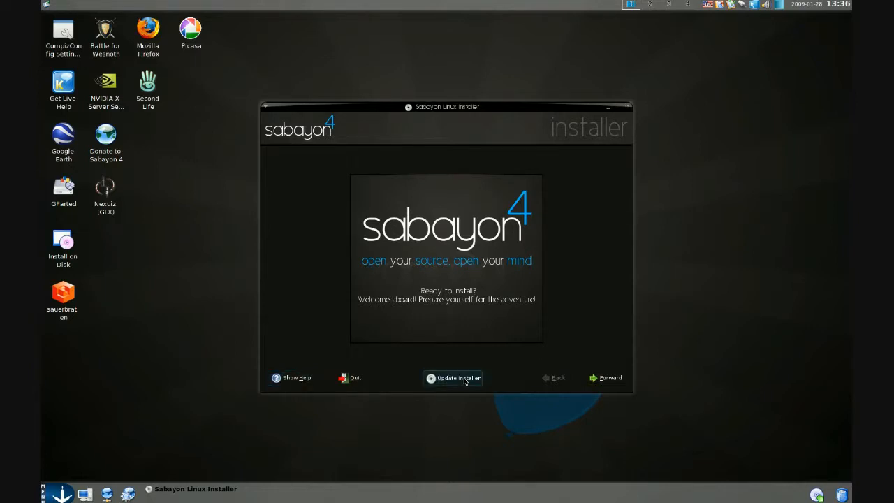
- Download the latest installer update, quit, and relaunch the updated installer
click(453, 377)
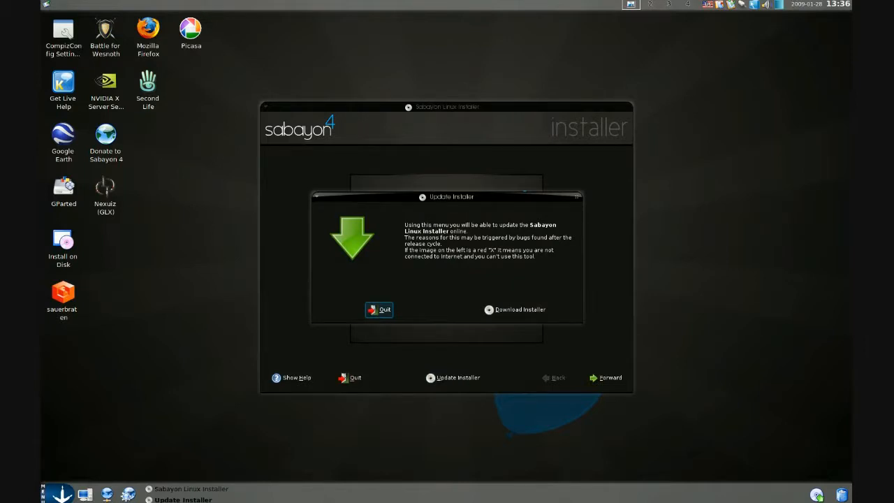
mouse_move(505, 314)
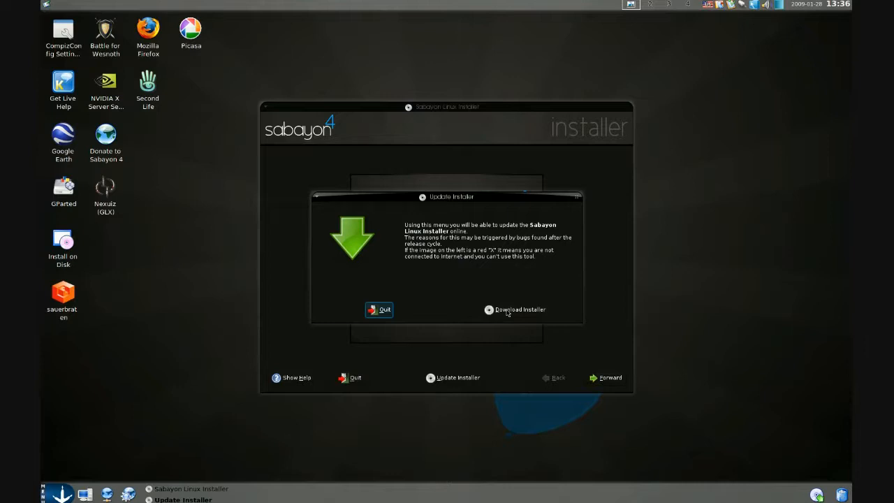
mouse_move(508, 313)
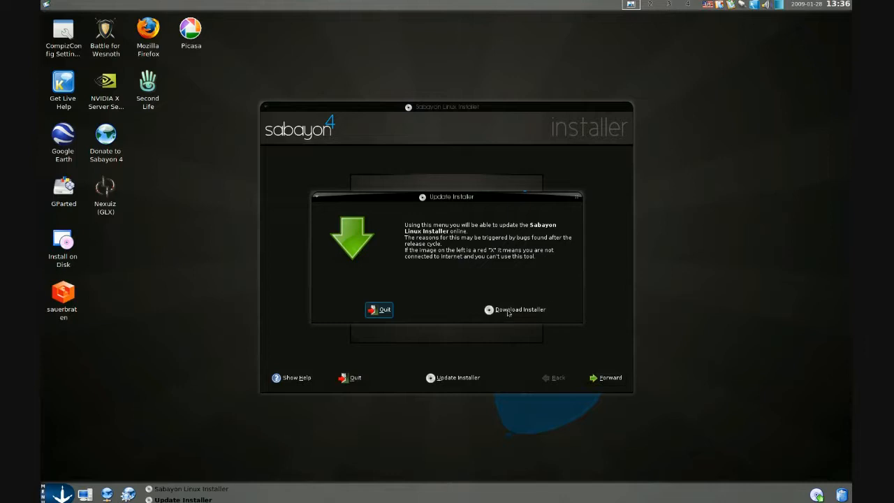
click(513, 310)
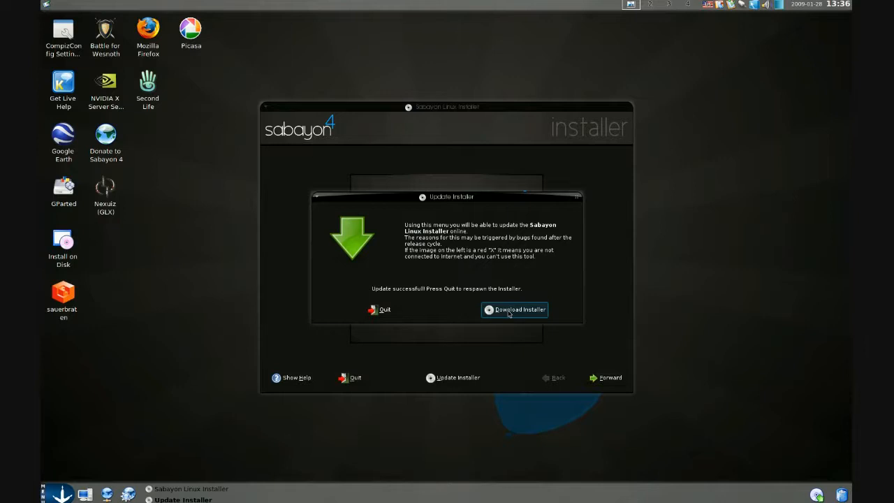
mouse_move(402, 310)
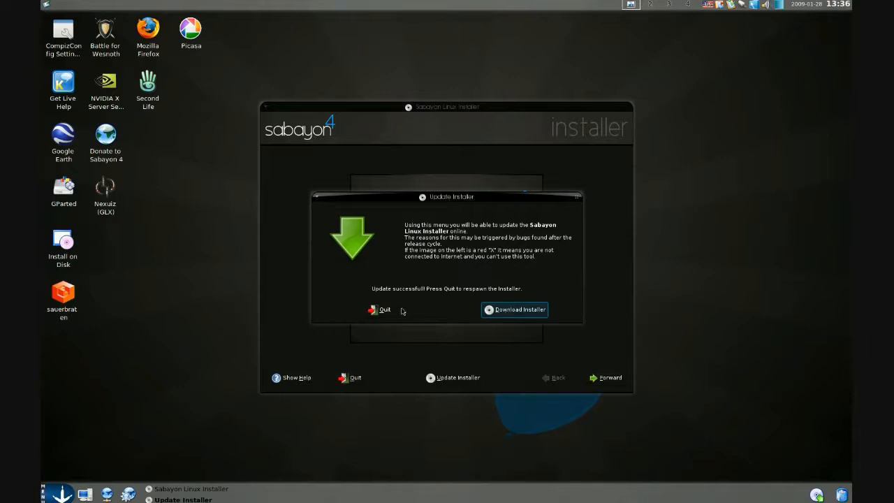
click(380, 310)
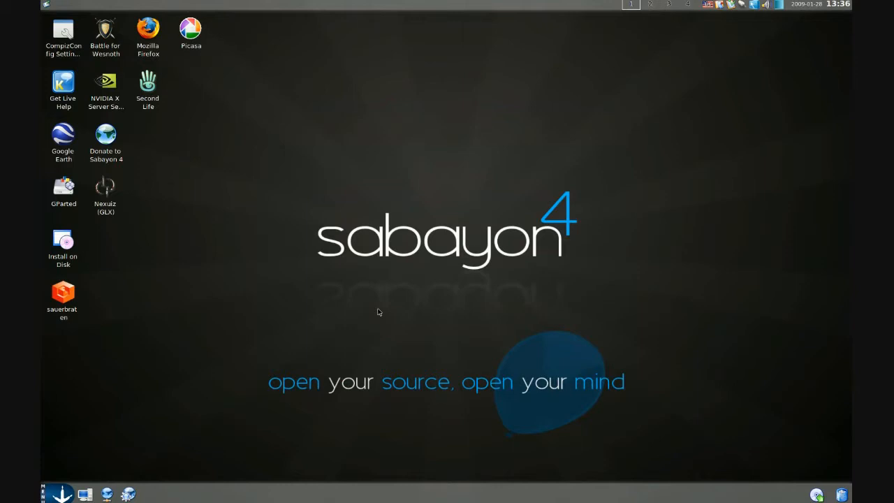
double_click(63, 240)
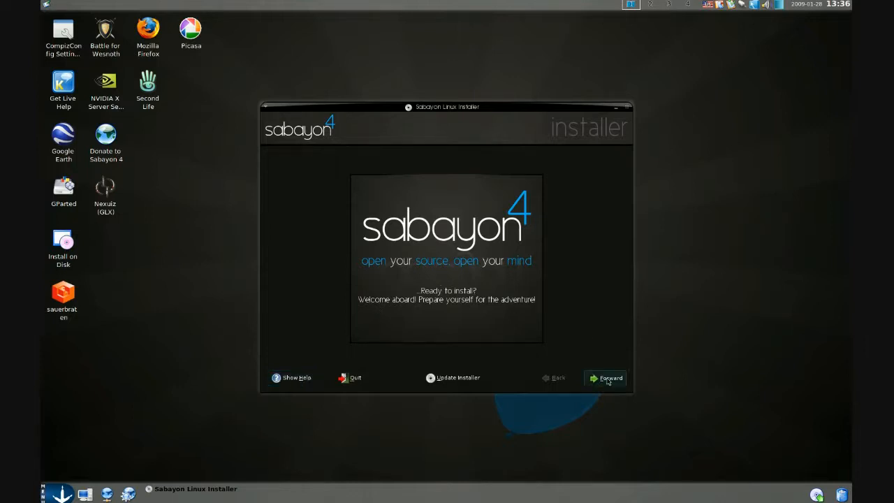
- Accept English language and U.S. English keyboard, advancing to environment choice
click(608, 377)
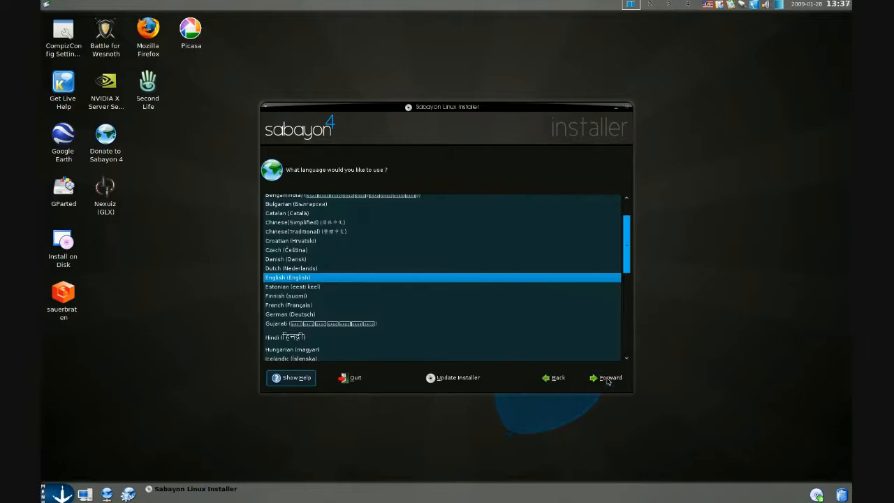
click(609, 377)
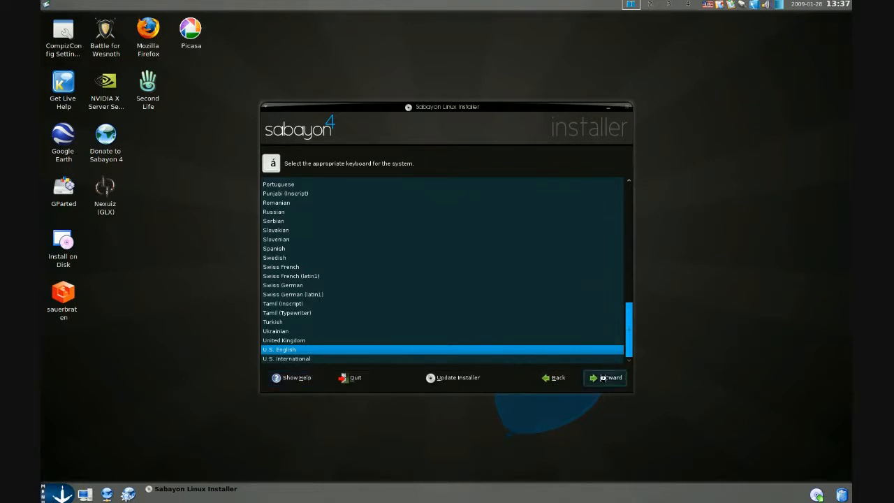
click(606, 377)
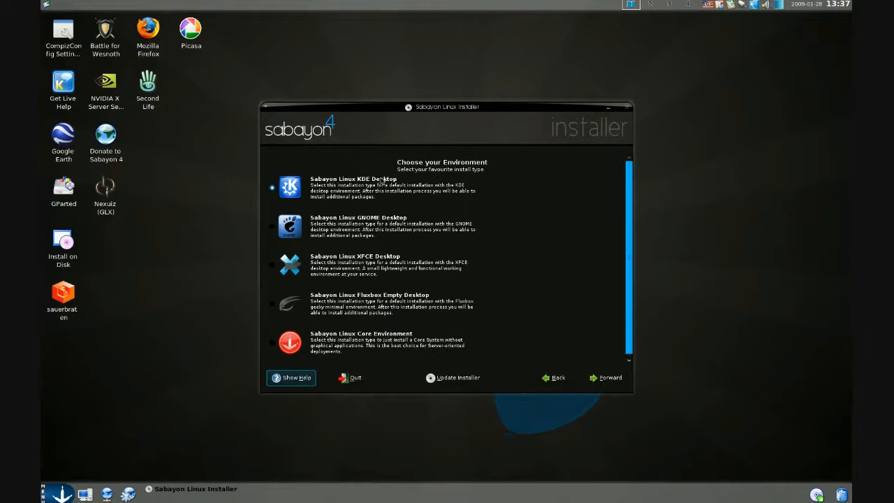
- Choose the Sabayon Linux KDE Desktop environment and continue to package categories
click(271, 265)
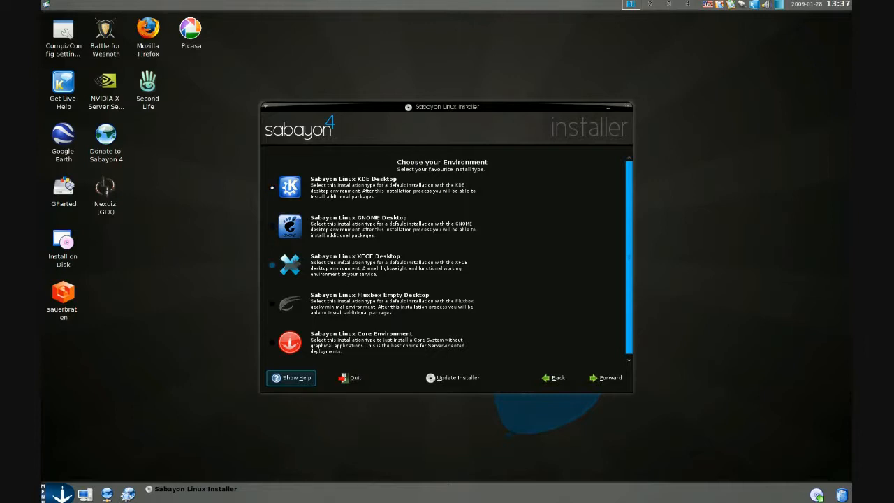
click(288, 301)
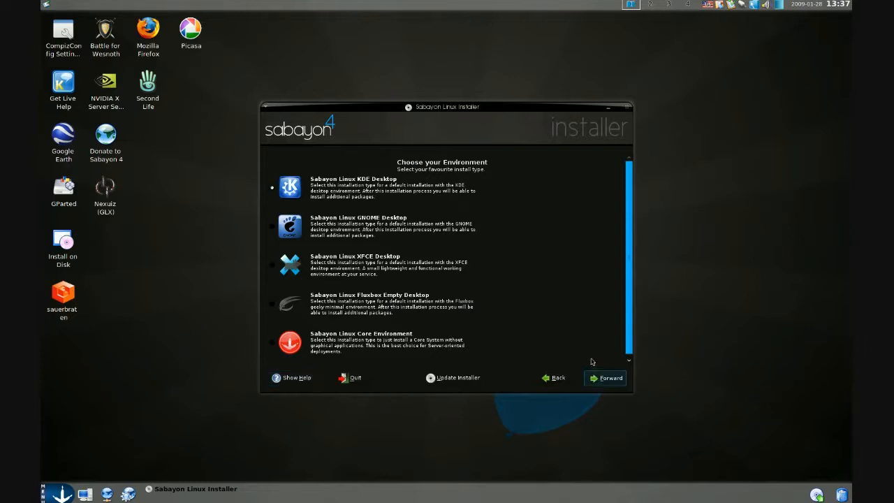
click(609, 377)
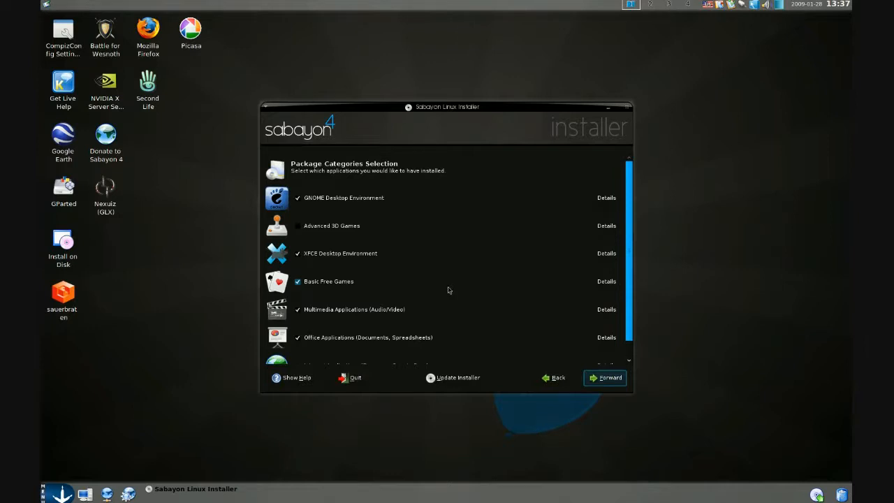
mouse_move(455, 282)
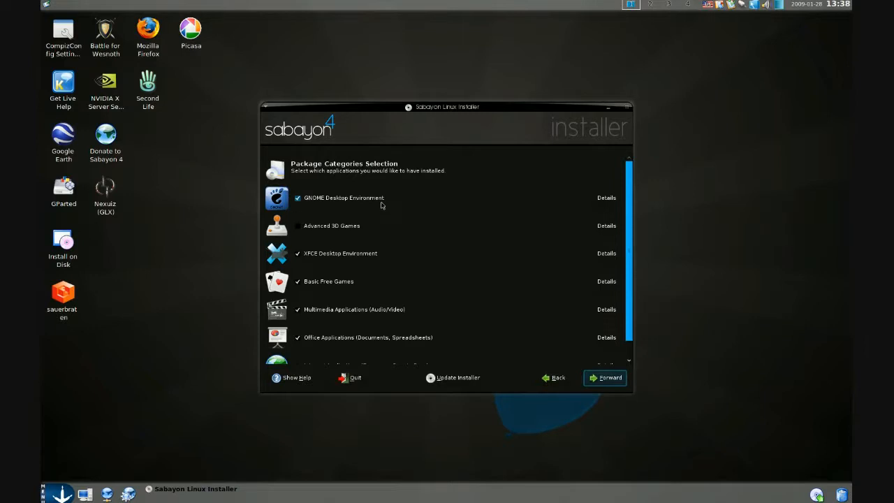
mouse_move(377, 201)
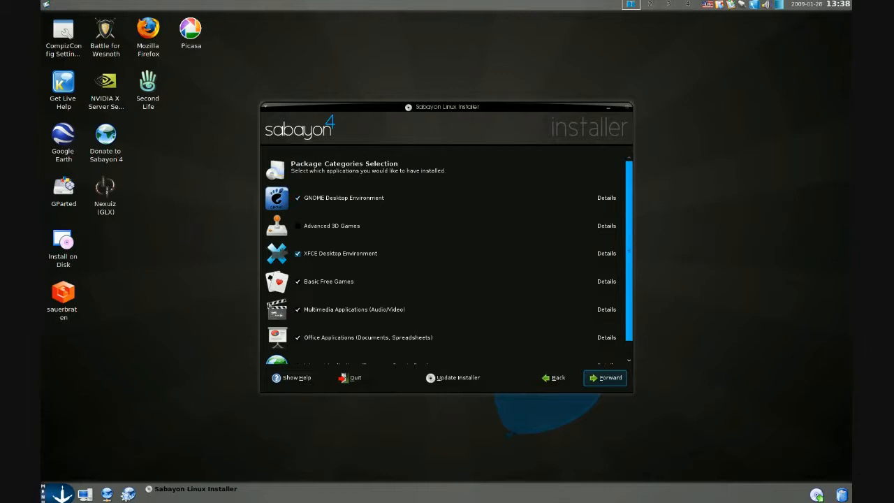
mouse_move(337, 258)
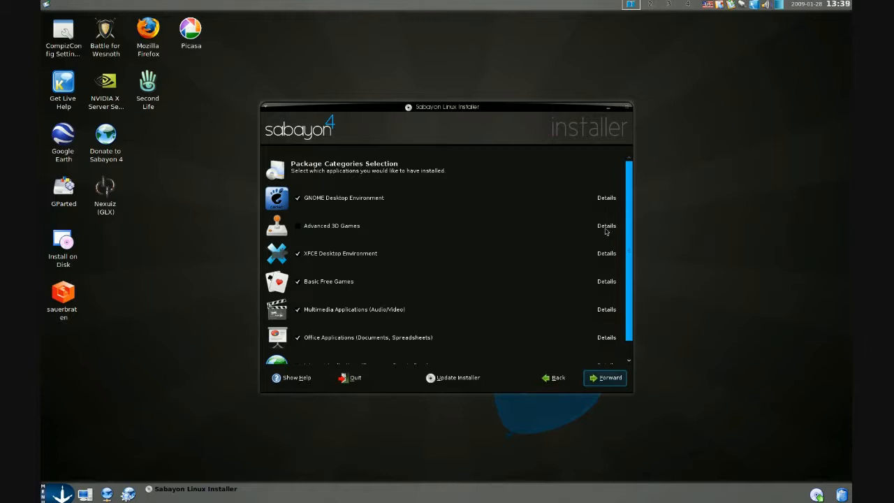
- Review the Advanced 3D Games package details, tick the category, and continue
click(606, 227)
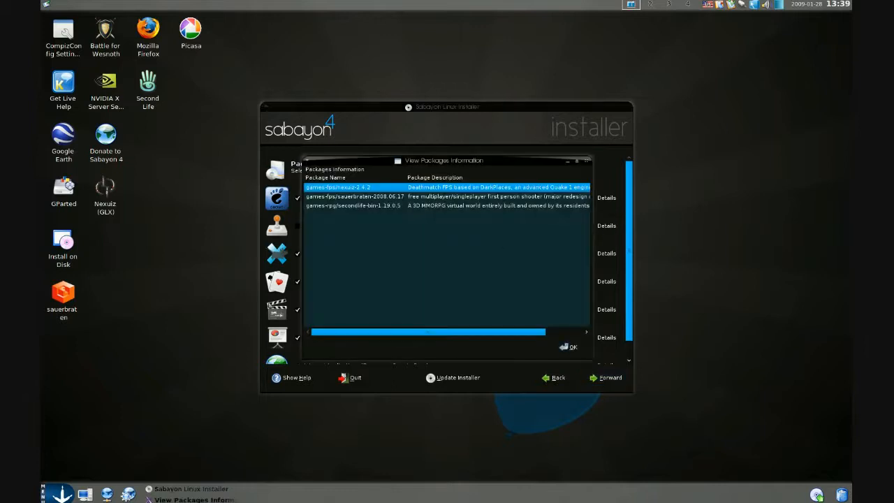
mouse_move(477, 265)
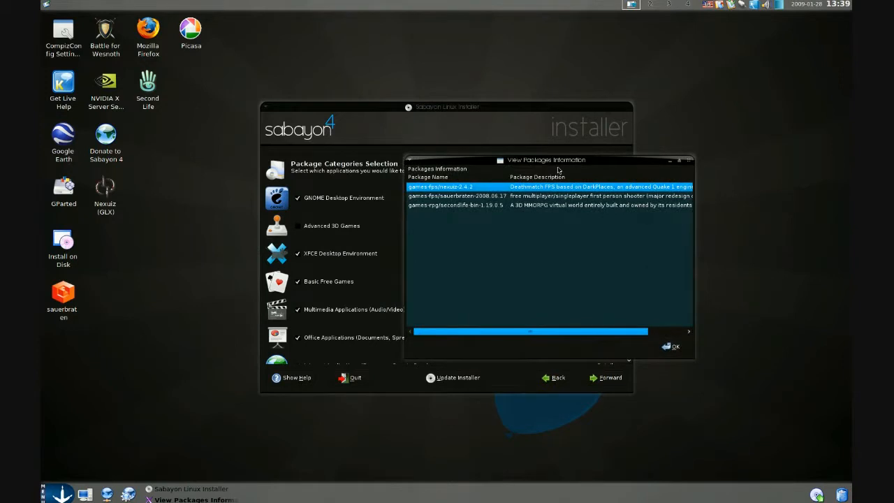
mouse_move(552, 176)
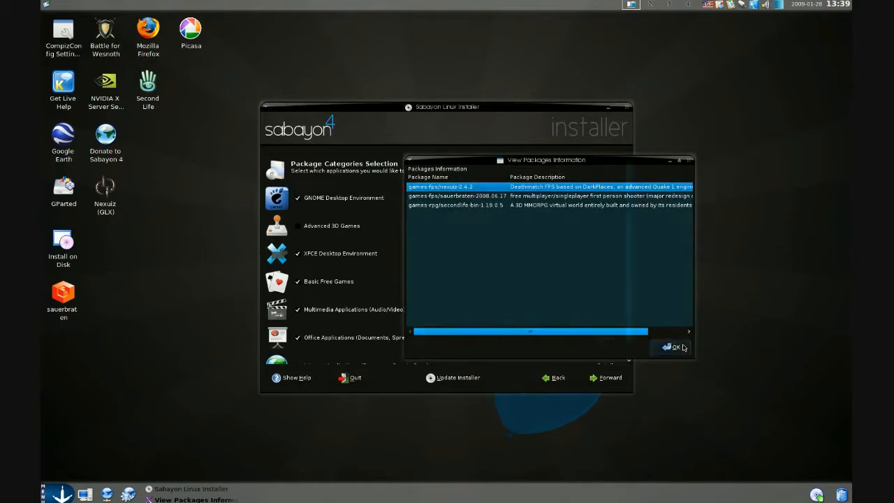
click(673, 346)
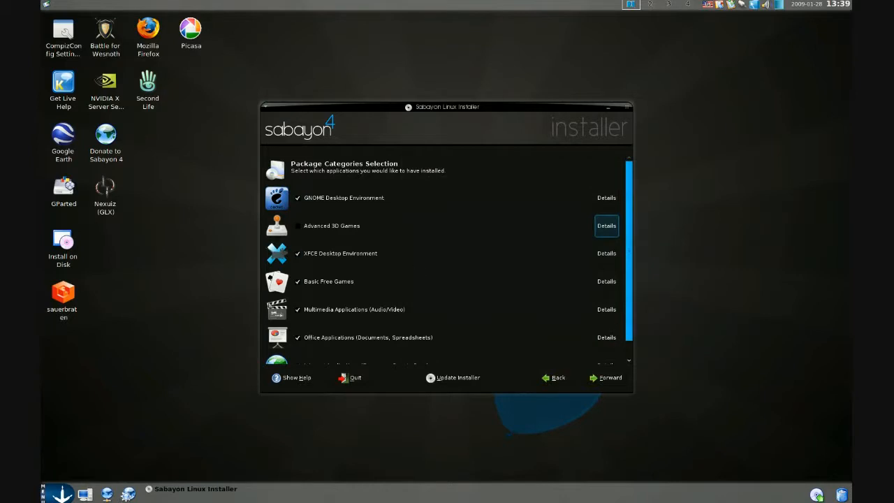
click(294, 226)
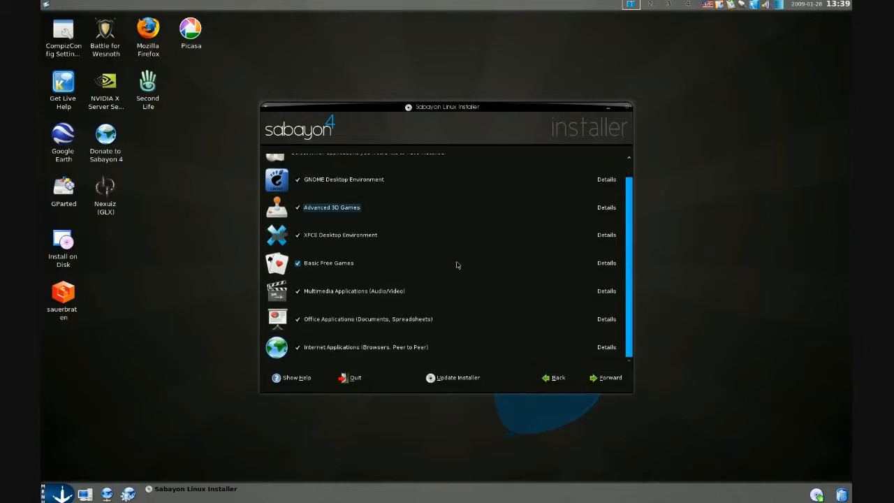
click(606, 377)
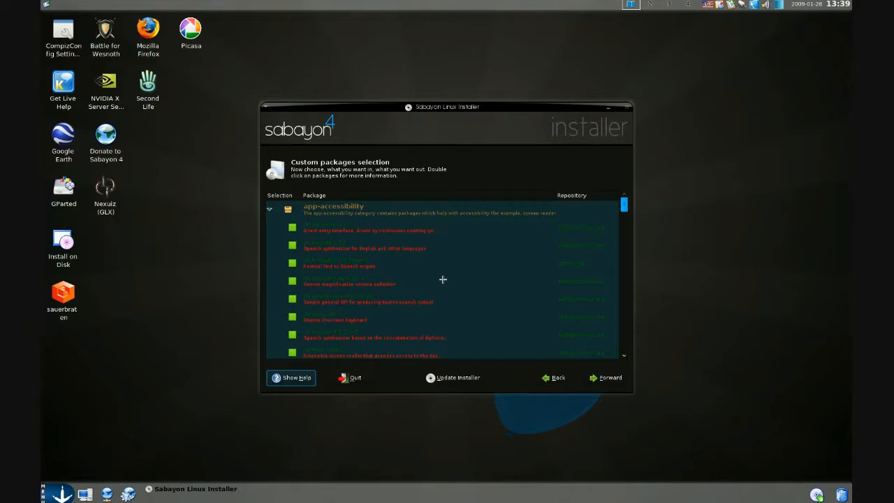
- Scroll through the custom package list and continue to Services Configuration
scroll(down, 3)
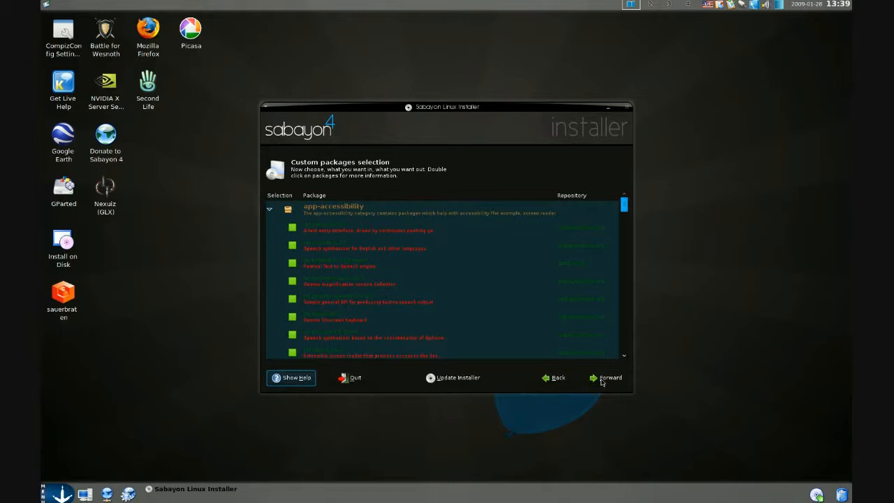
click(611, 377)
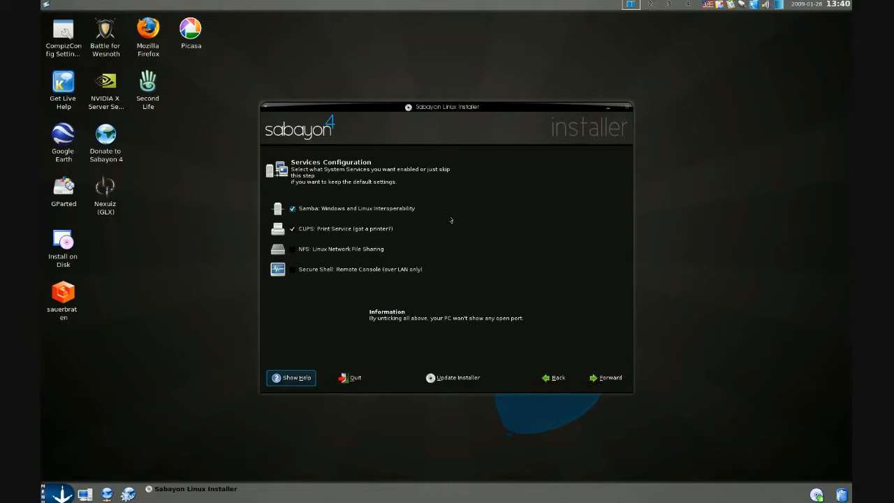
mouse_move(495, 214)
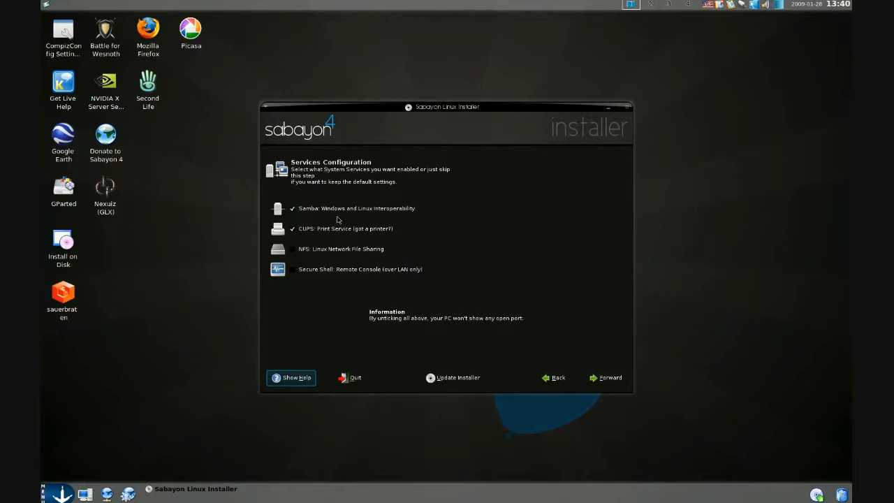
- Toggle service checkboxes so Samba and CUPS stay on, NFS and SSH off
click(292, 229)
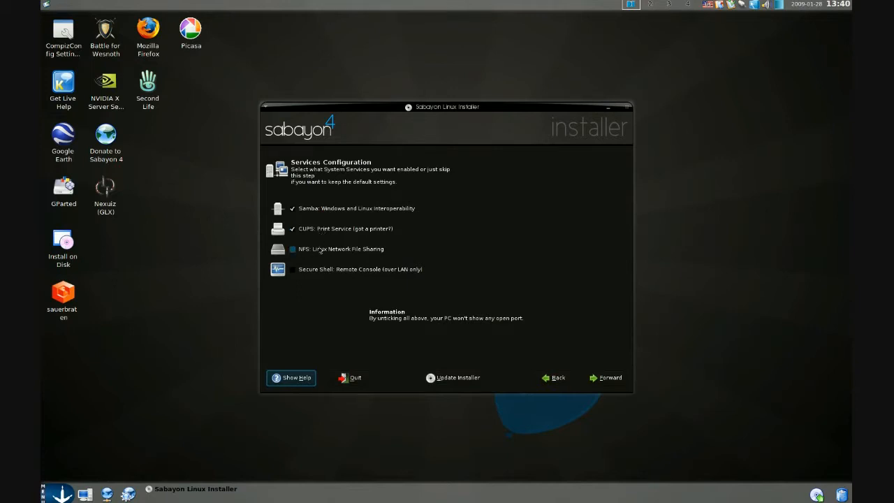
click(294, 249)
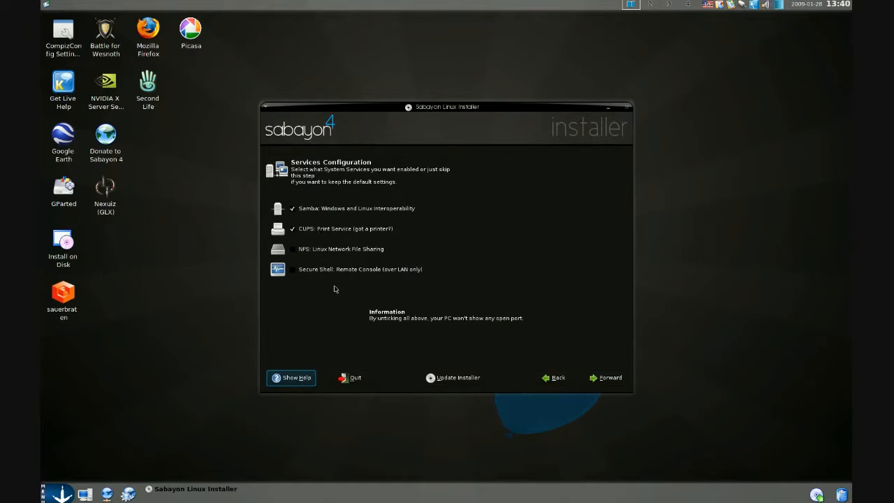
mouse_move(587, 324)
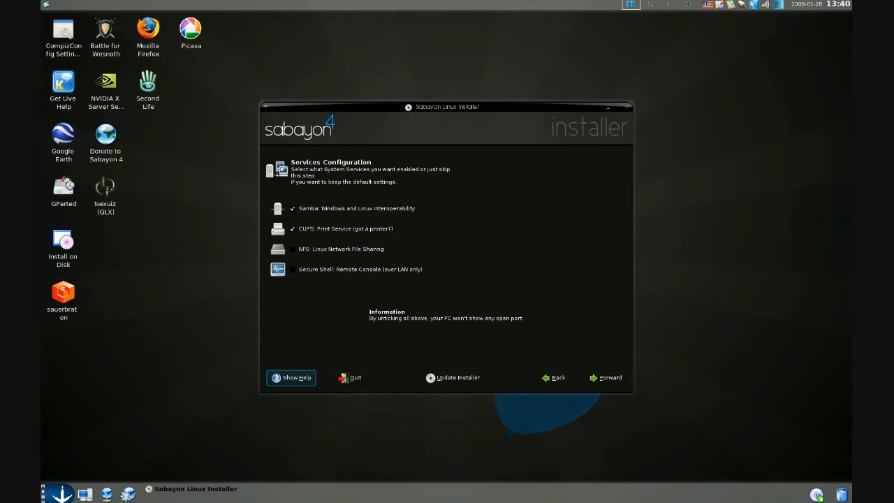
mouse_move(606, 382)
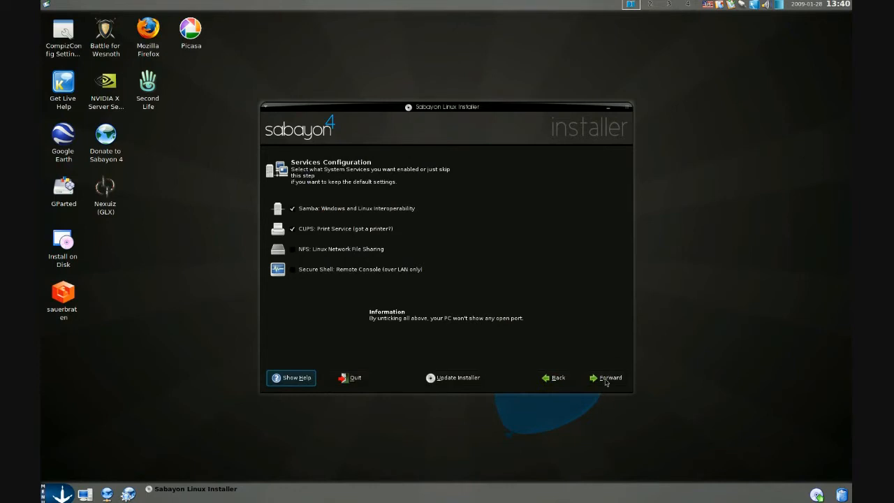